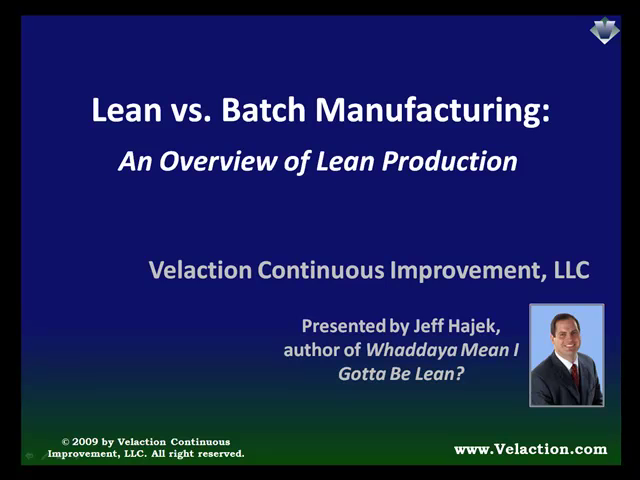
{"action": "left_click", "coordinate": [320, 240]}
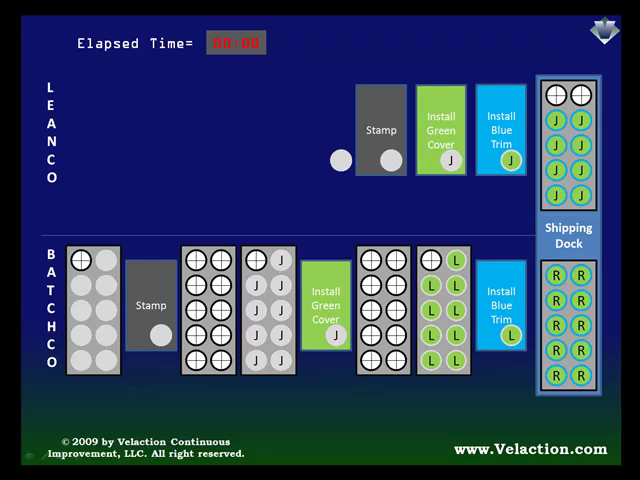